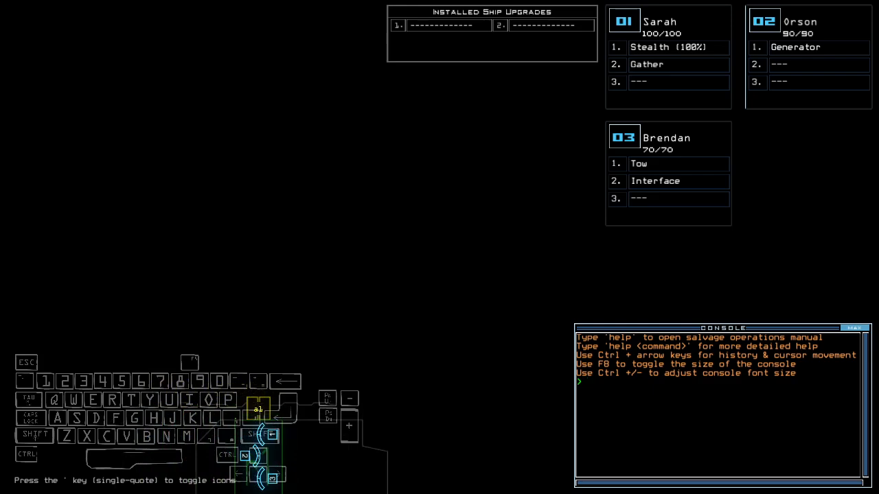
Step: Signal 'ready 3;' to dock the ship with the derelict and begin the run
{"action": "type", "text": "ready 3;"}
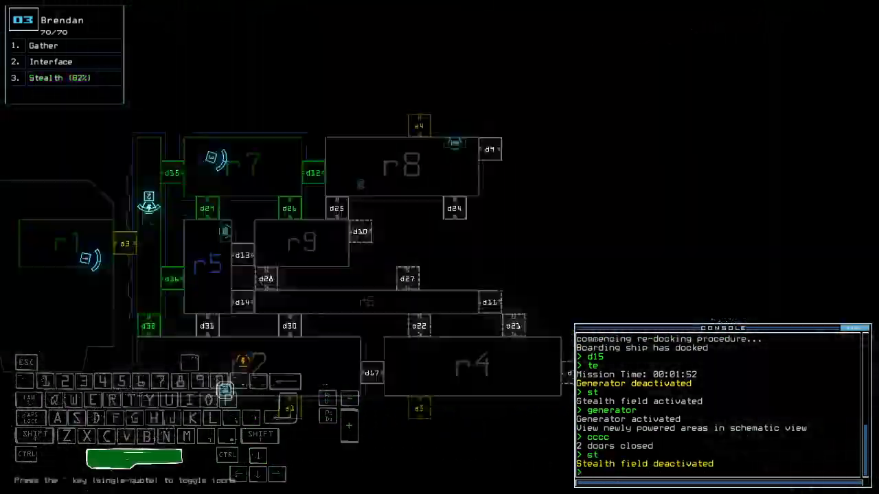
Step: Run the queued door commands d12 and d26 while Brendan's stealth toggles
{"action": "key", "text": "enter"}
{"action": "type", "text": "d2"}
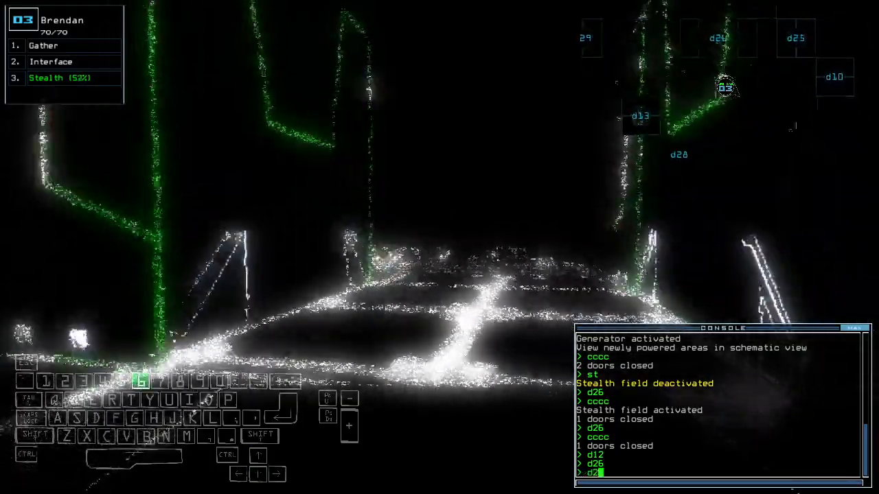
{"action": "key", "text": "enter"}
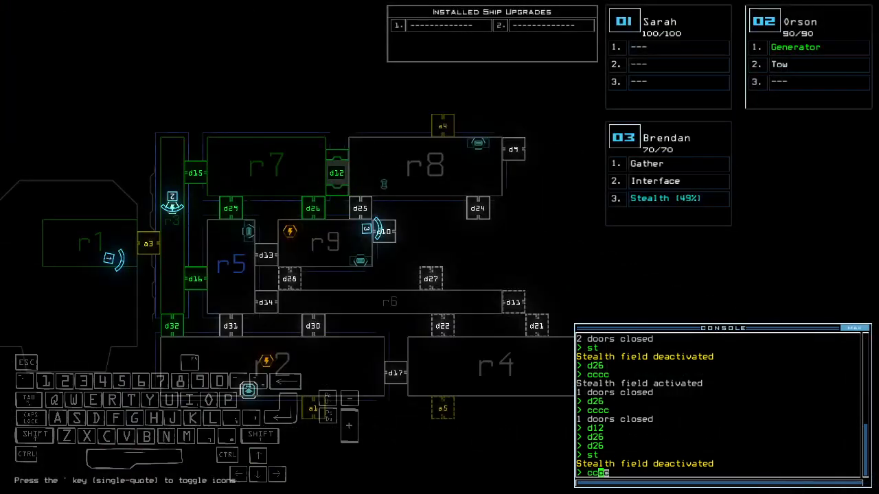
Step: Scan room r8 with 'f r8' and send drone 2 to room r9 toward the defense interface
{"action": "type", "text": "f r8"}
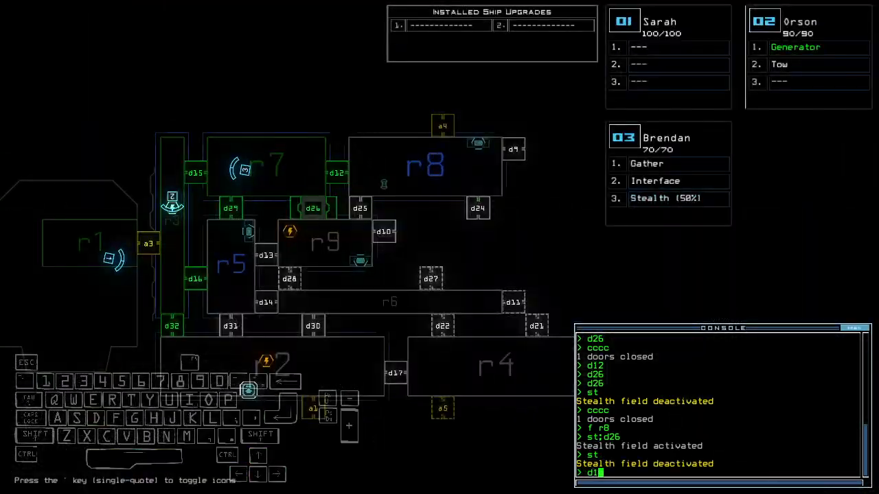
{"action": "type", "text": "navigate 2 r9"}
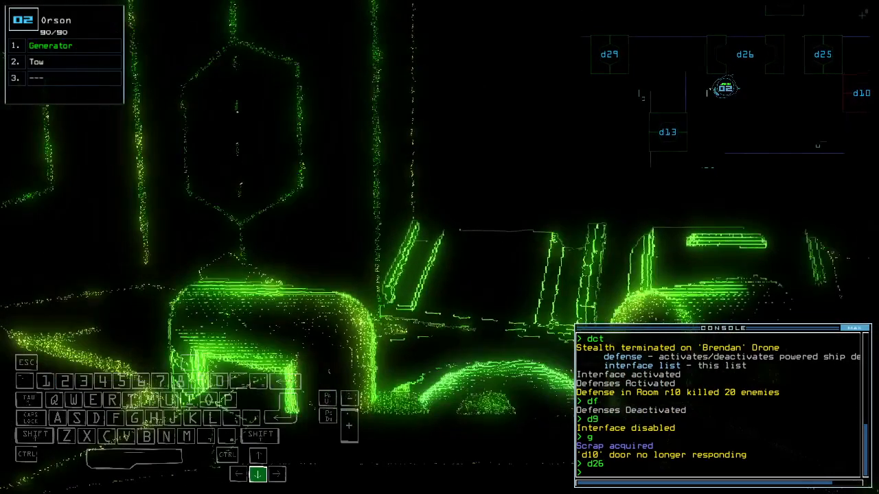
Step: Toggle door d26, restart the generator and queue another 'f r8' scan
{"action": "key", "text": "'"}
{"action": "type", "text": "te"}
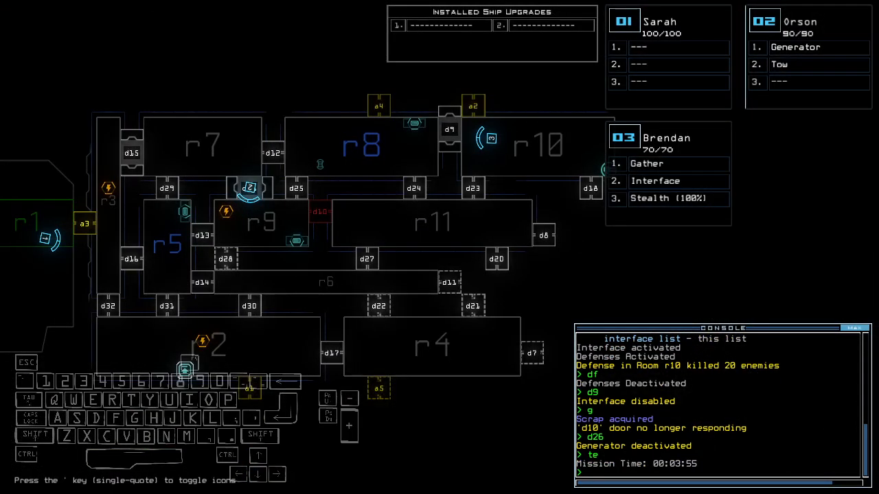
{"action": "key", "text": "e"}
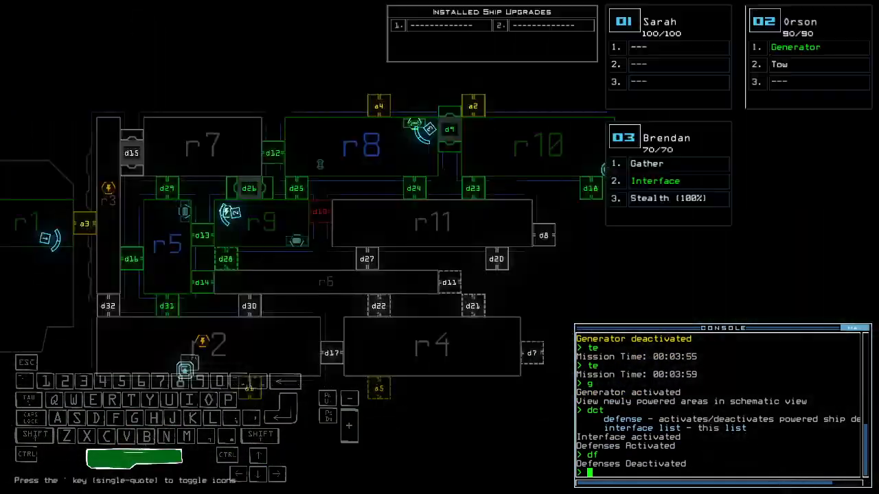
{"action": "type", "text": "f r8"}
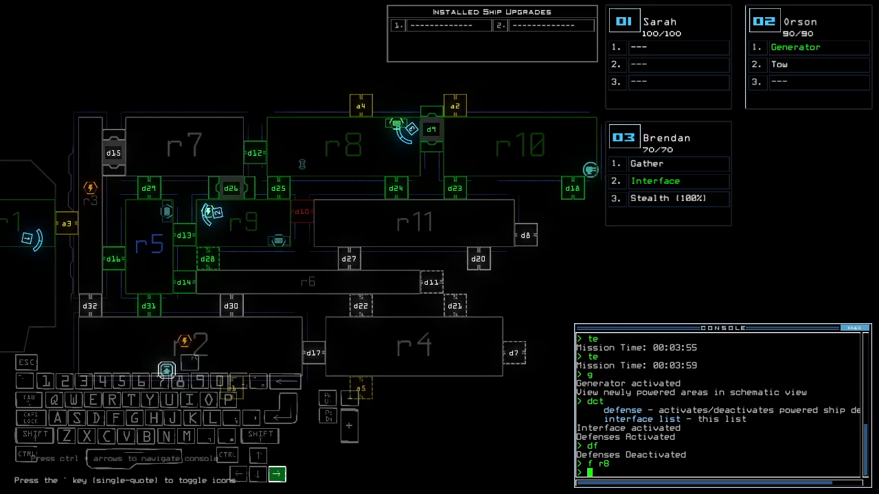
Step: Run the 'f r8' scan and the follow-up door command from Brendan's view
{"action": "key", "text": "enter"}
{"action": "type", "text": "st;d18"}
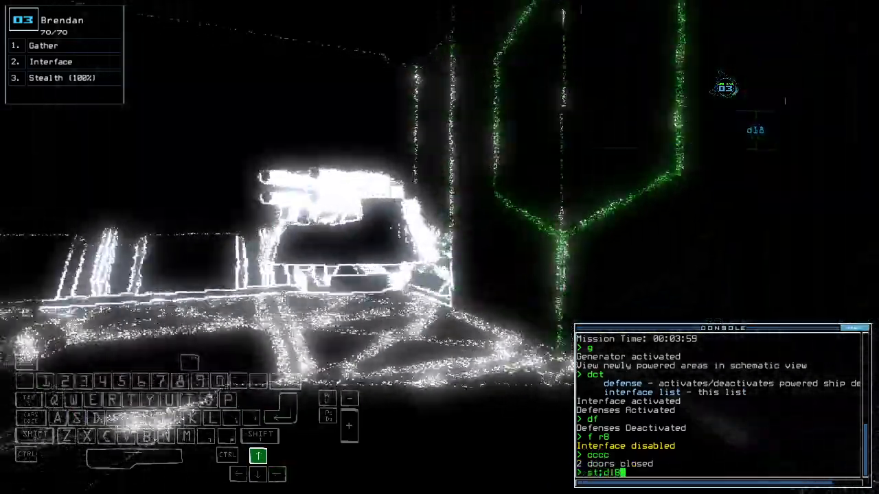
{"action": "key", "text": "enter"}
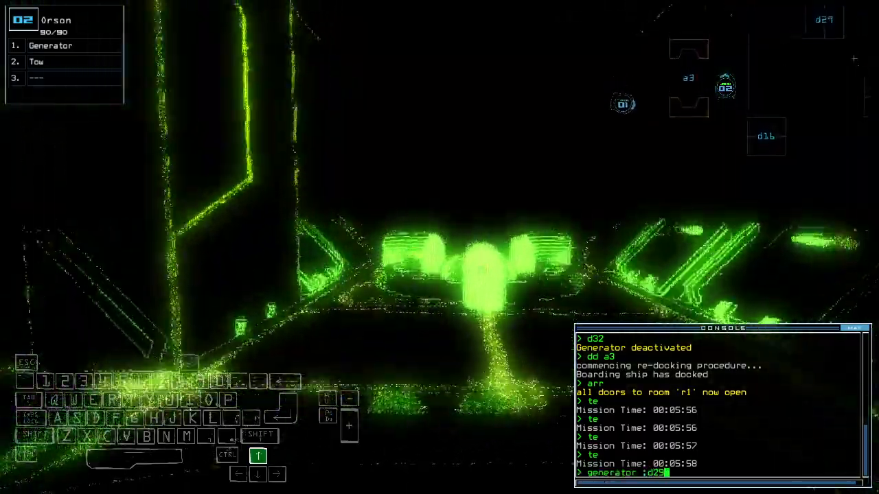
Step: Send drone 2 toward room r2 and switch off drone 3's stealth field
{"action": "key", "text": "enter"}
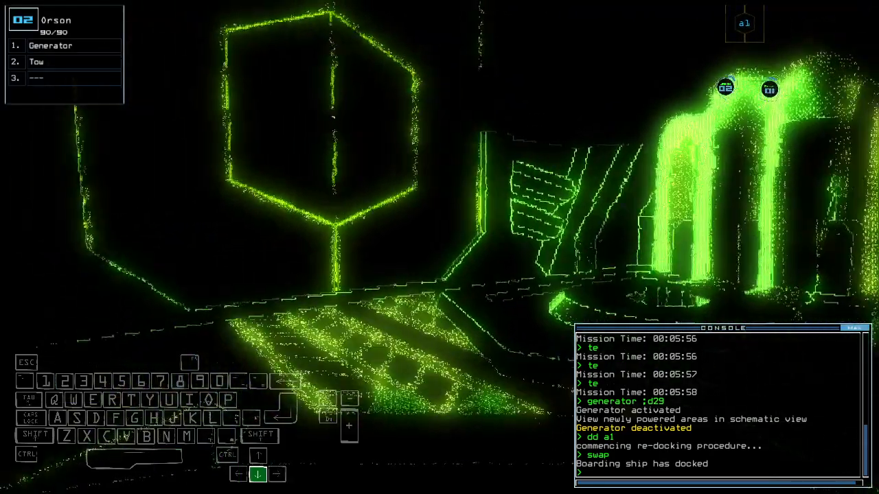
{"action": "key", "text": "'"}
{"action": "type", "text": "mi"}
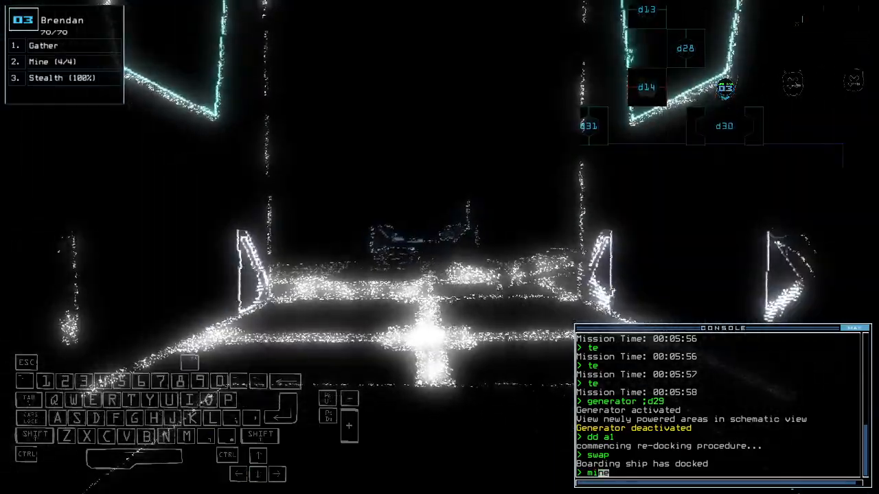
{"action": "type", "text": "st"}
{"action": "key", "text": "enter"}
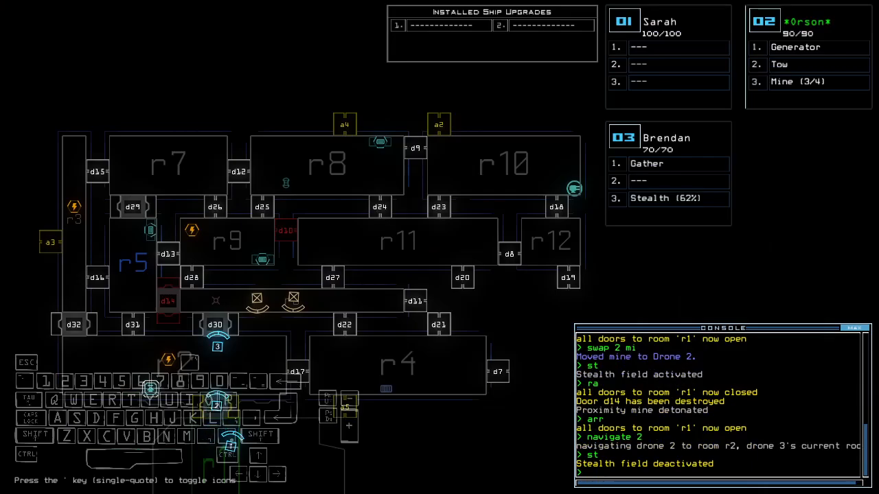
Step: Power 'generator 2' and 'swap 1' to give drone 3 the stun upgrade
{"action": "type", "text": "generator 2"}
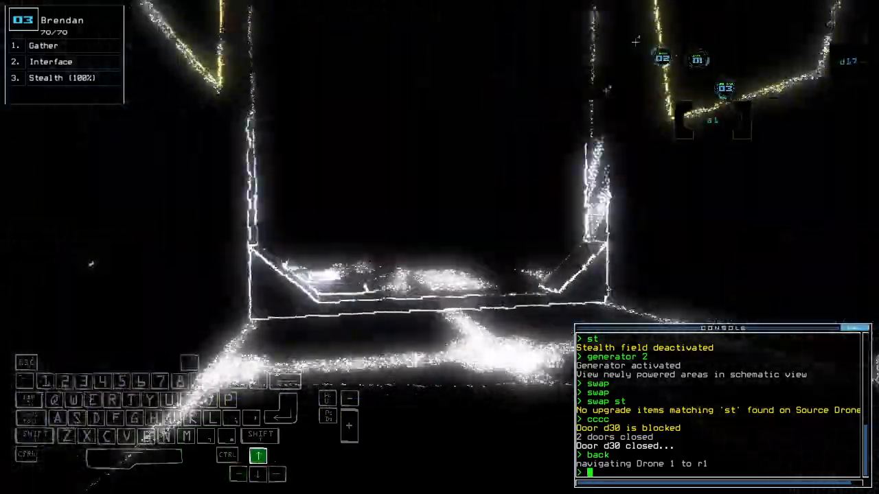
{"action": "type", "text": "swap 1"}
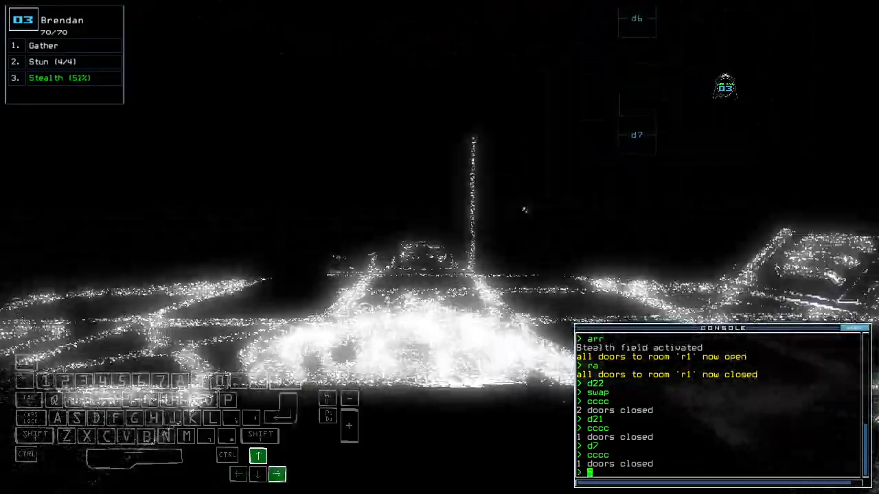
Step: Close the door, then run 'st;d7' to toggle stealth and seal door d7 before docking
{"action": "key", "text": "'"}
{"action": "type", "text": "dd al"}
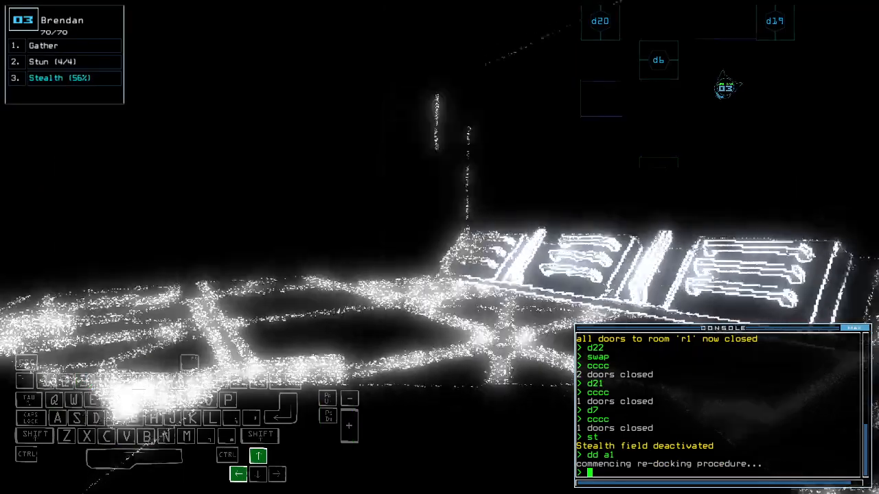
{"action": "type", "text": "st;d7"}
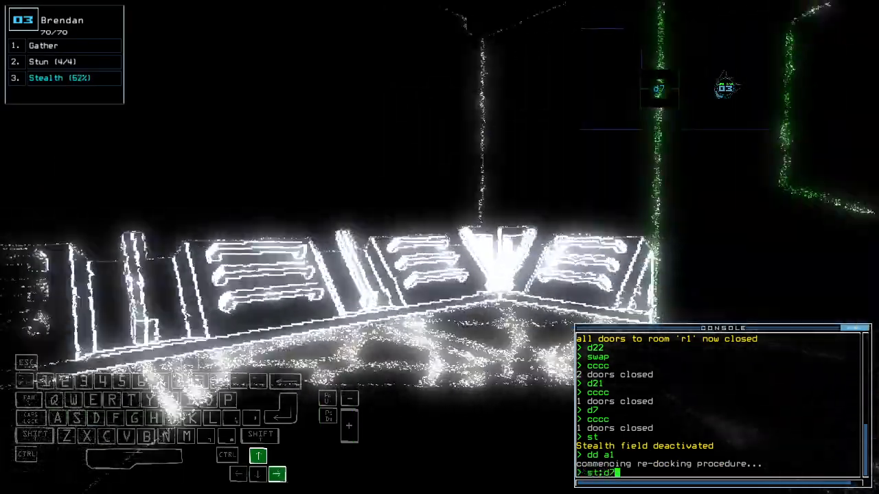
{"action": "key", "text": "enter"}
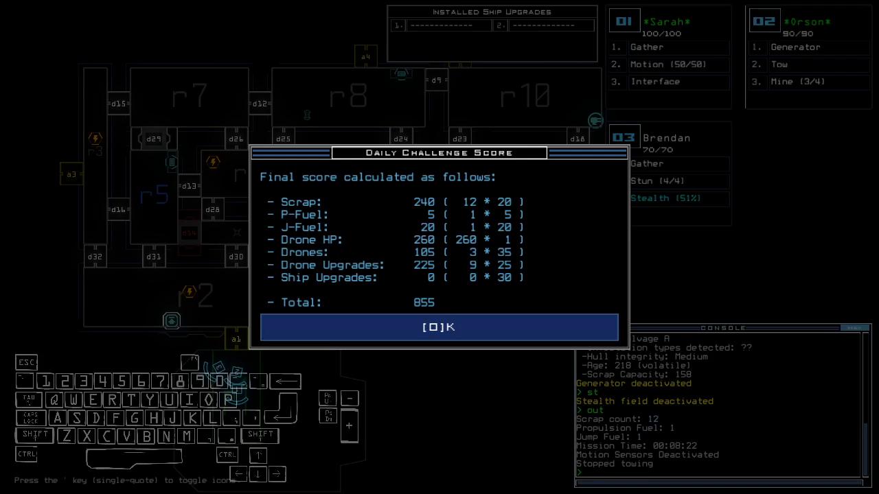
Step: Dismiss the Daily Challenge Score of 855 and return to the Challenge Launcher
{"action": "left_click", "coordinate": [439, 327]}
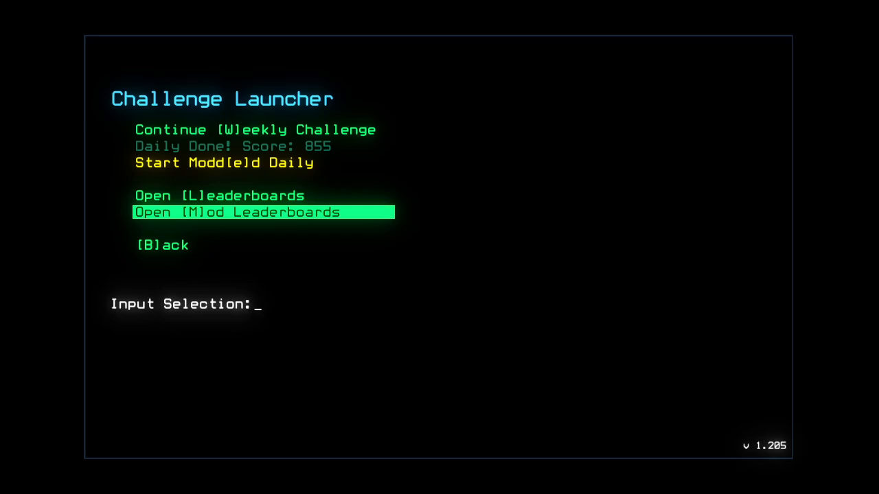
Step: Review the modded daily leaderboard's three entries and go back to the launcher
{"action": "key", "text": "m"}
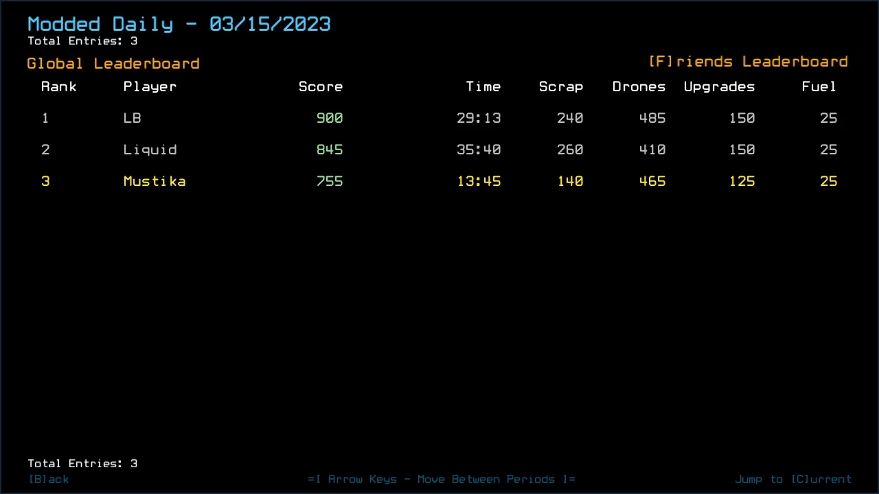
{"action": "key", "text": "b"}
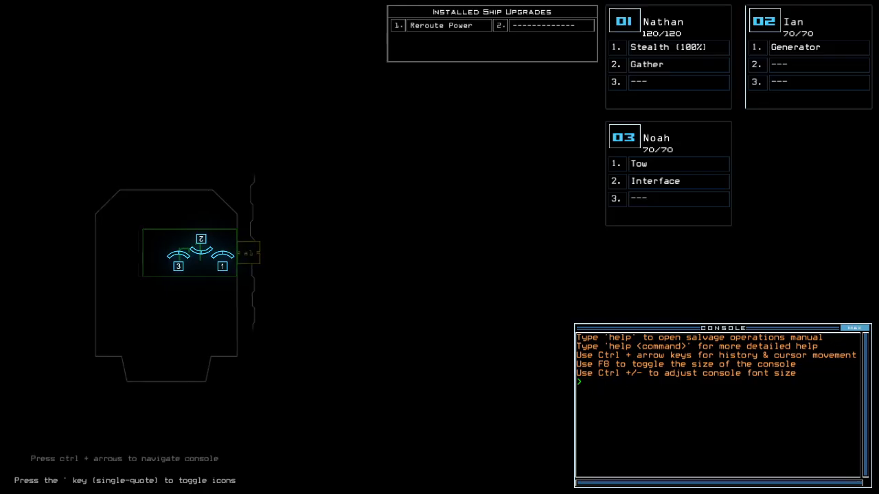
Step: Run 'status' to identify the derelict as Fuel Depot B with medium hull integrity
{"action": "type", "text": "status"}
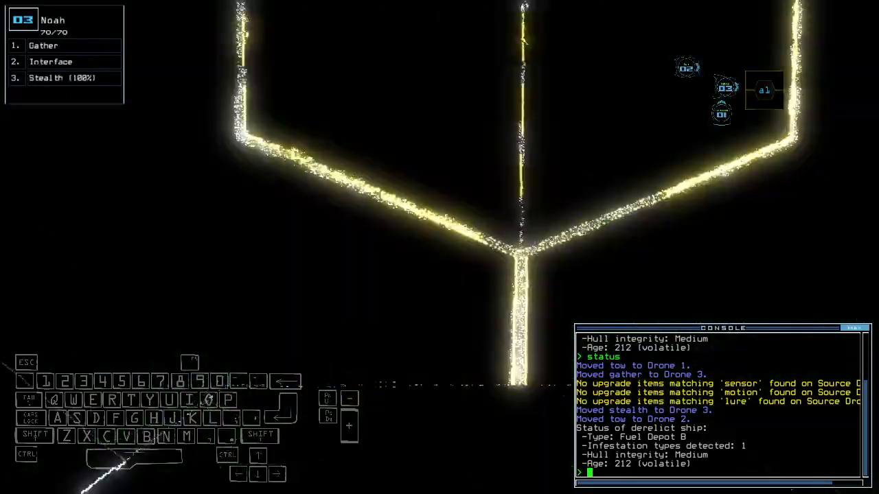
Step: Swap drone 3's interface for a probe, reshuffle stealth and gather scrap via 'cccc'
{"action": "type", "text": "go"}
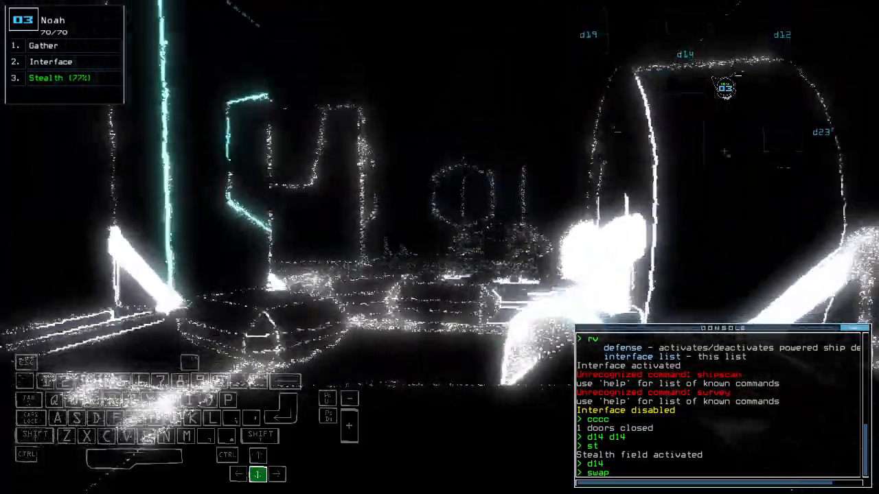
{"action": "key", "text": "enter"}
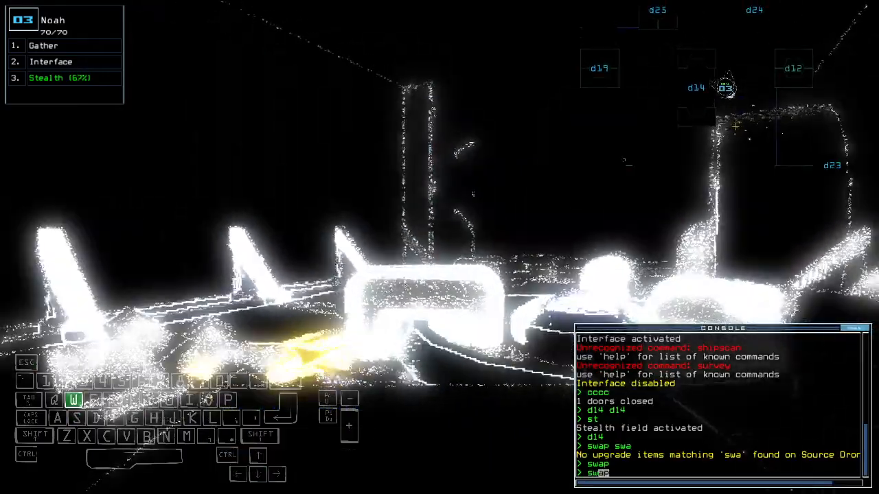
{"action": "type", "text": "in pr"}
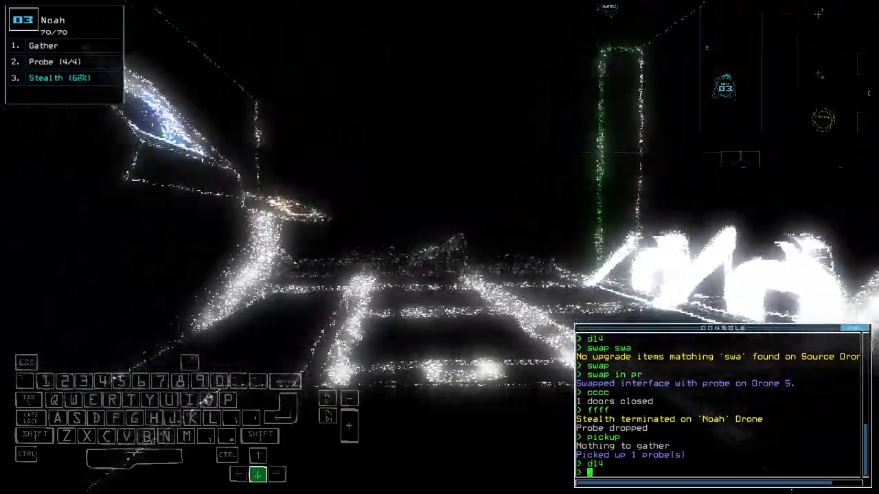
{"action": "type", "text": "stealth ;cccc"}
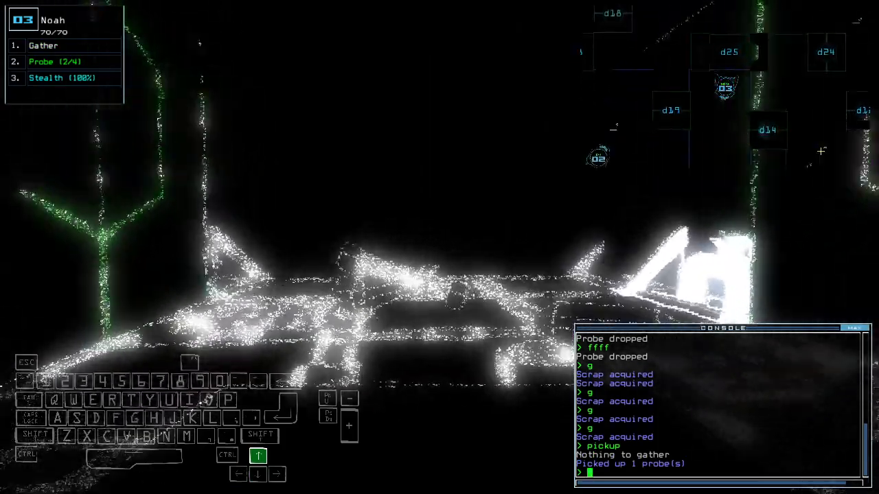
Step: Switch control to drone 2 for the tow swap, then back to drone 3
{"action": "key", "text": "'"}
{"action": "type", "text": "swap to"}
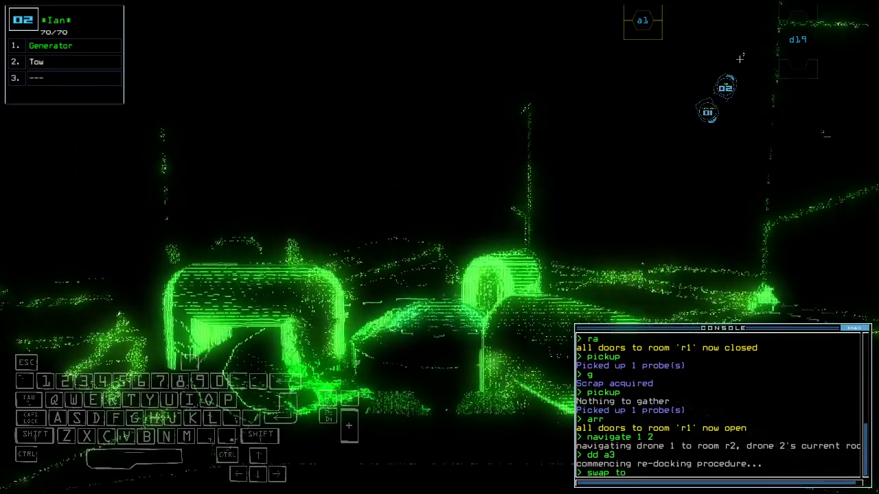
{"action": "key", "text": "'"}
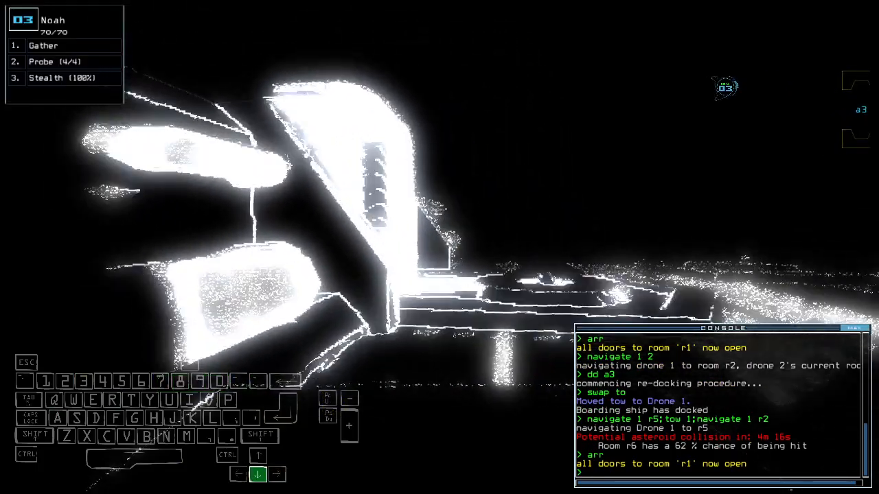
Step: Run 'stealth' on drone 3 before gathering scrap and re-docking at a8 and a3
{"action": "type", "text": "stealth"}
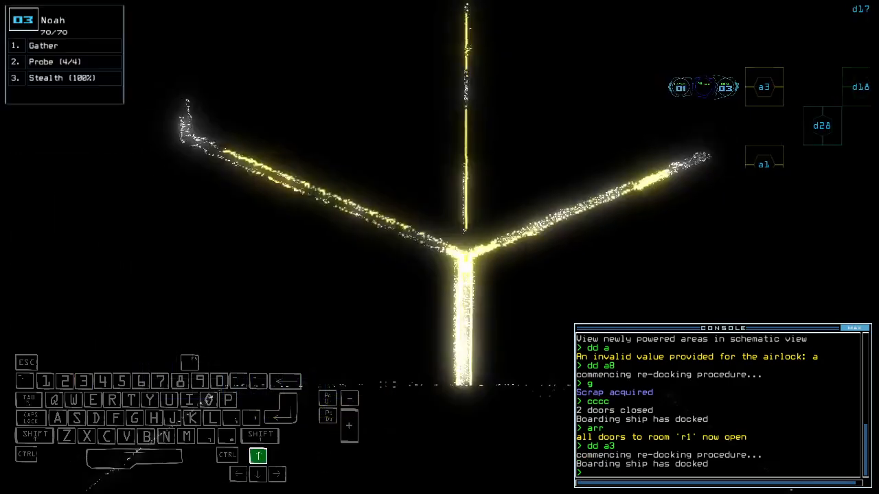
Step: Bring up the derelict schematic ahead of activating room r7's defenses
{"action": "key", "text": "enter"}
{"action": "type", "text": "g"}
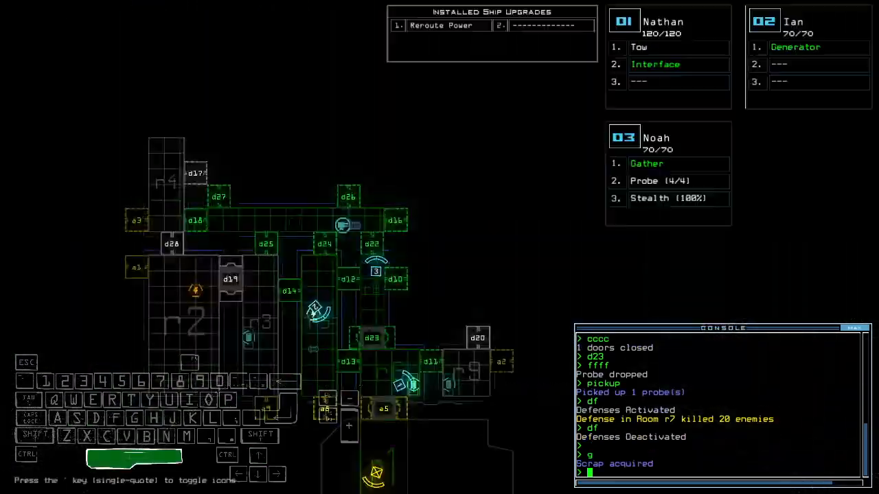
Step: Run 'st:d10' before re-docking at a8 and recalling all drones to r1
{"action": "type", "text": "st:d10"}
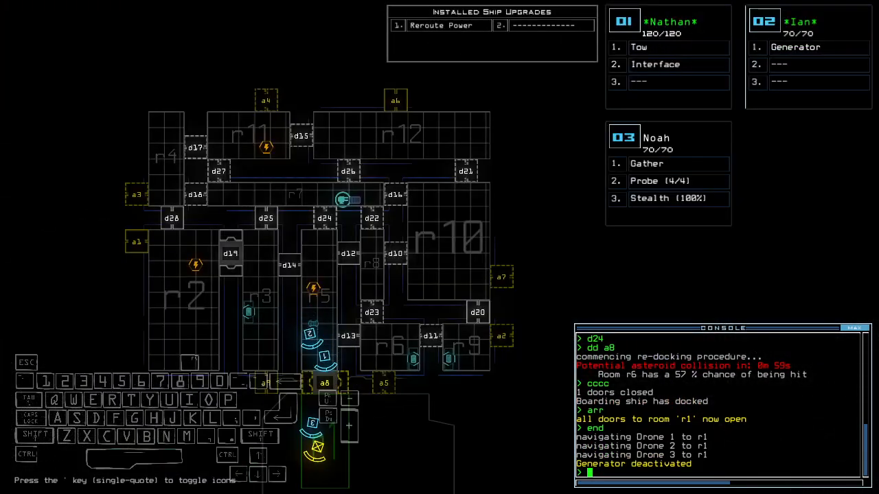
Step: Leave with 'out', accept the final score of 810 and view the modded daily leaderboard
{"action": "type", "text": "out"}
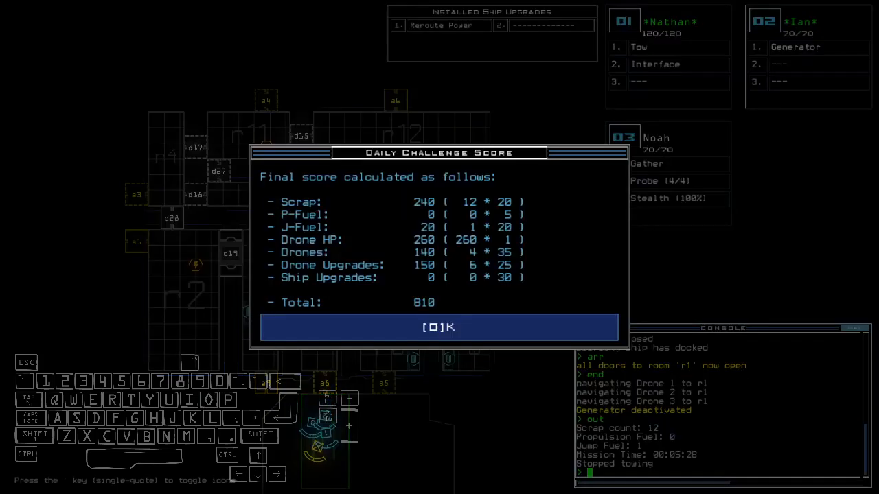
{"action": "left_click", "coordinate": [440, 327]}
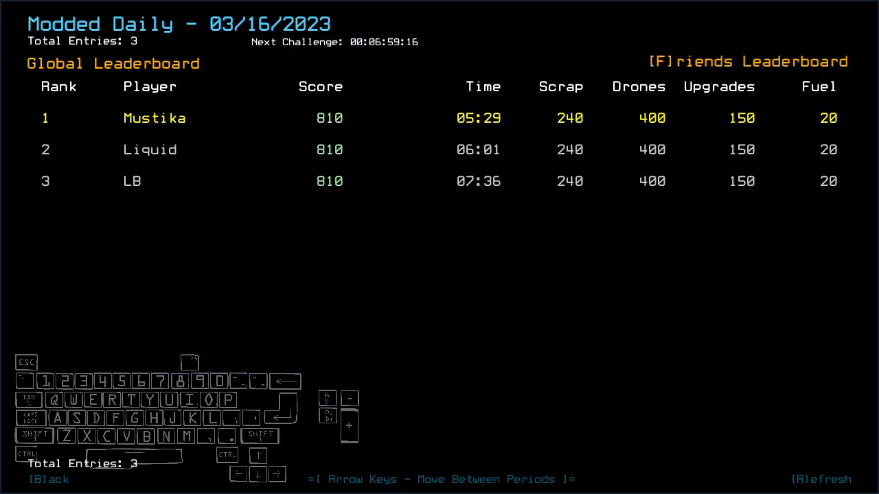